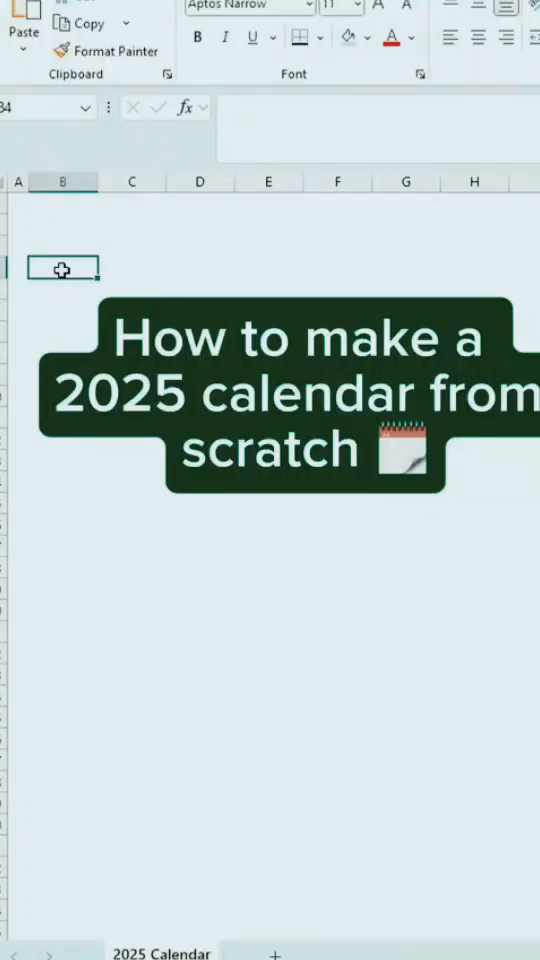
# Fill header cells B4:H4 teal and give the seven-column grid below All Borders.
pyautogui.moveTo(62, 267); pyautogui.dragTo(465, 267)
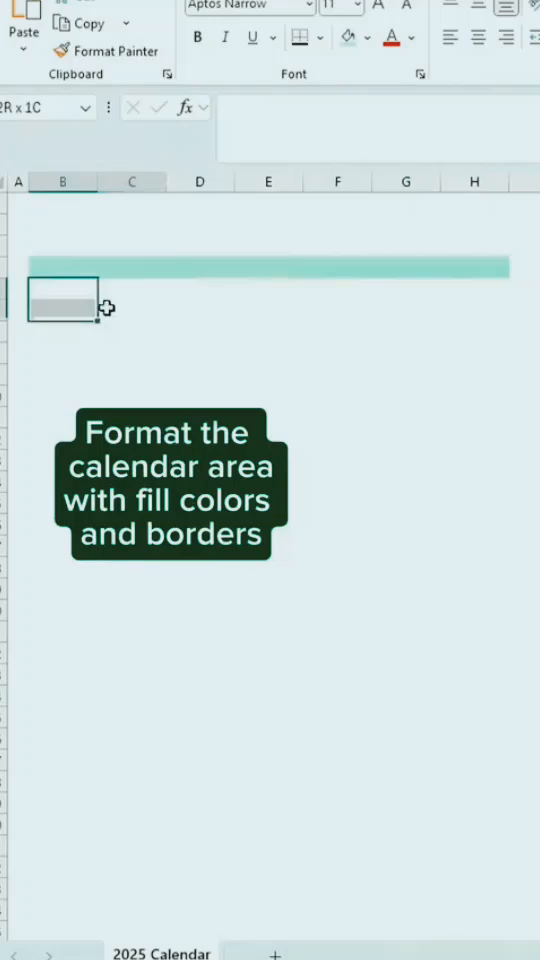
pyautogui.click(330, 38)
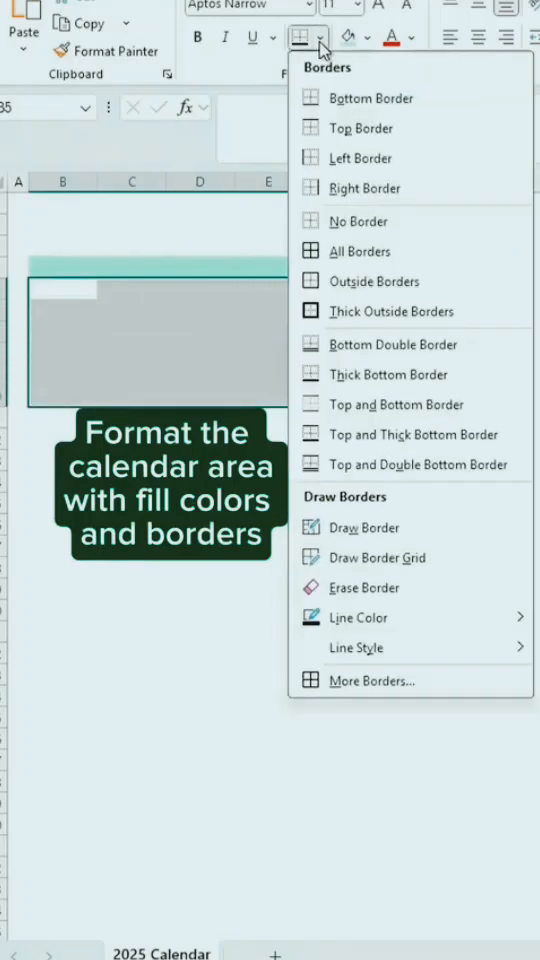
pyautogui.click(359, 251)
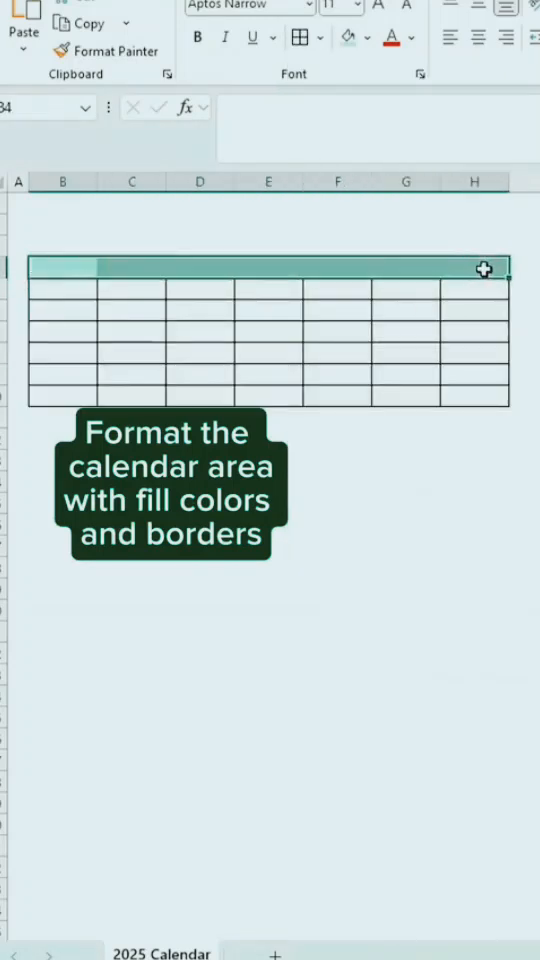
pyautogui.click(300, 37)
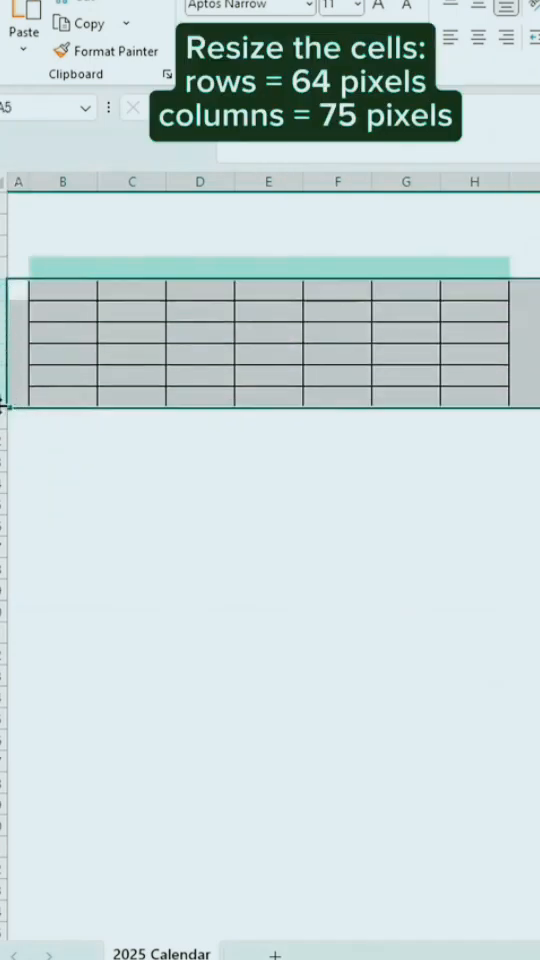
# Set calendar rows to 64 px and columns B:H to 75 px, then enter weekday 'SU'.
pyautogui.moveTo(8, 408); pyautogui.dragTo(8, 456)
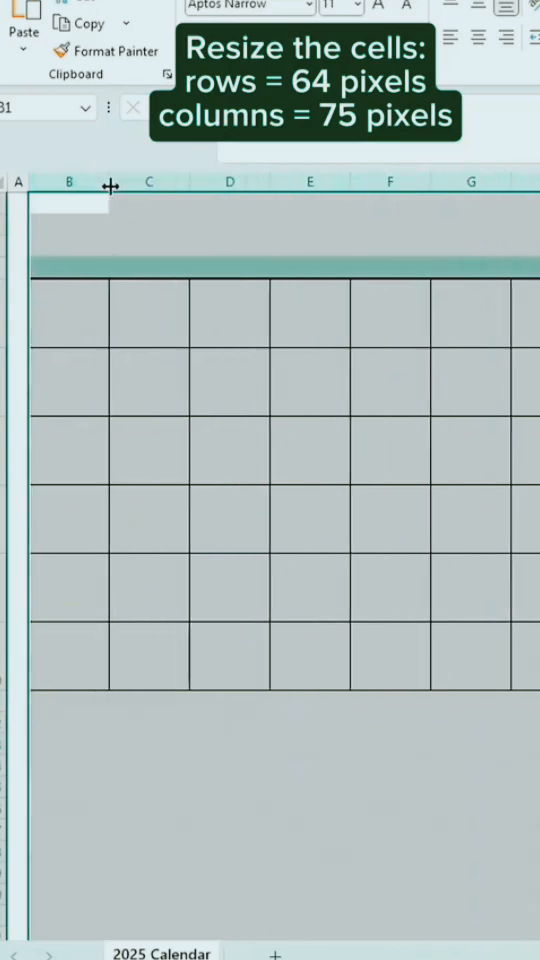
pyautogui.write('SUN')
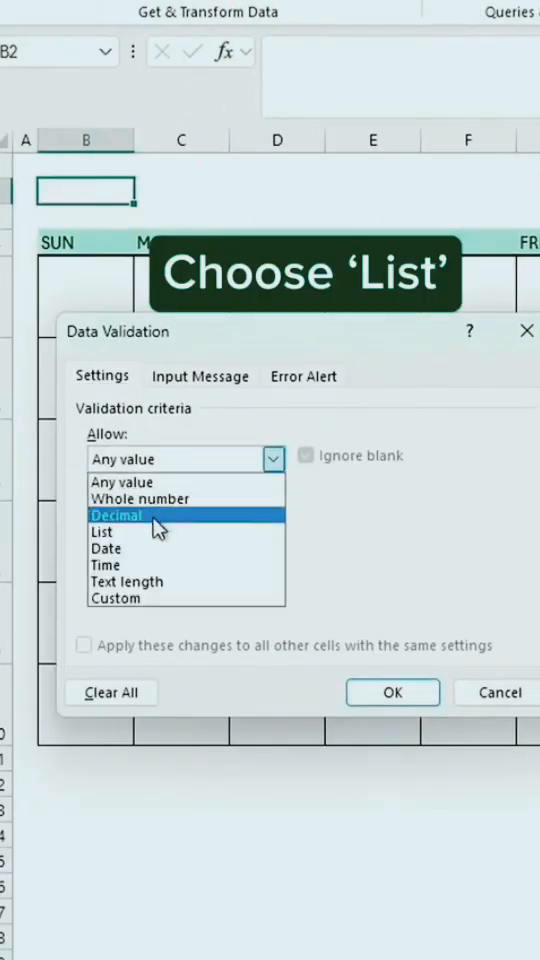
# Give B2 a List validation of all twelve months and choose JANUARY.
pyautogui.click(102, 532)
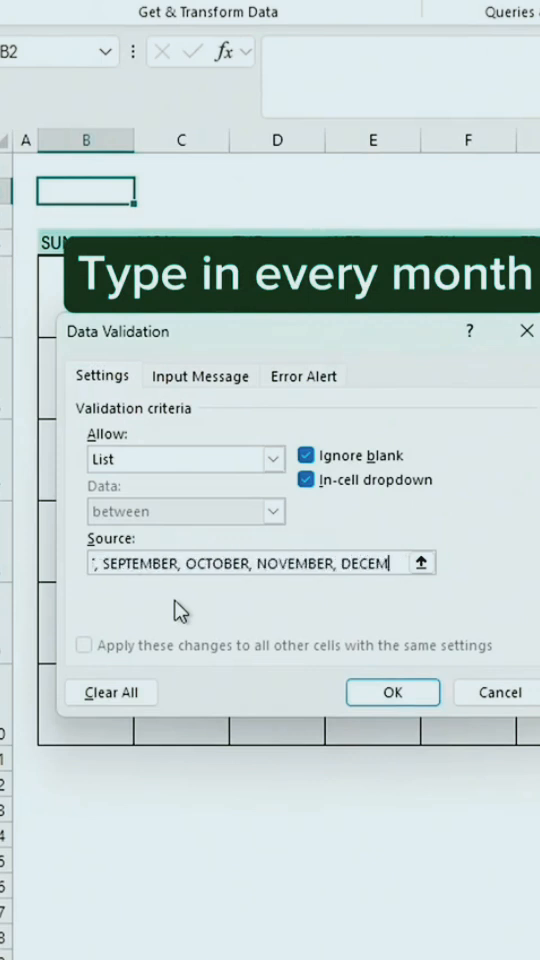
pyautogui.click(392, 692)
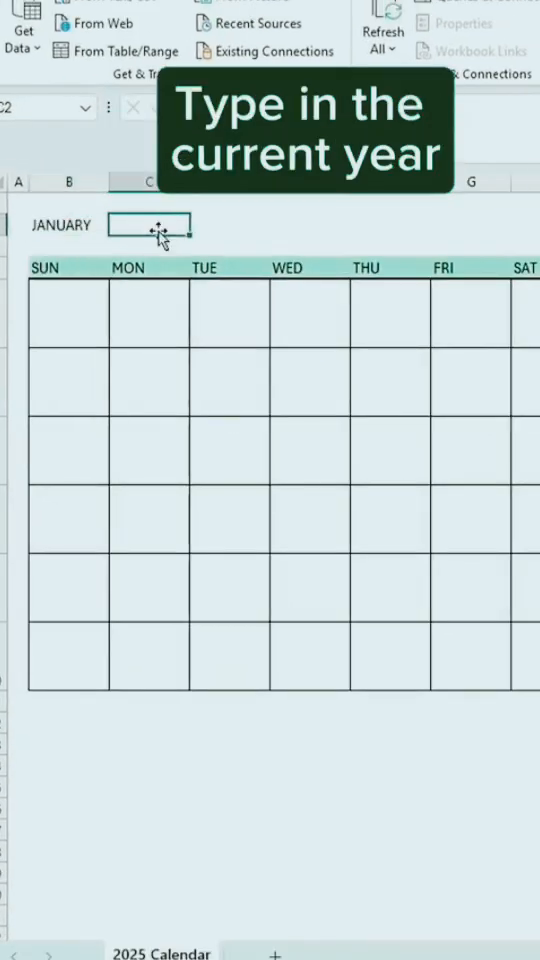
# Enter 2025 in C2, set calendar text to size 9, aligned top-left, and begin the SEQUENCE formula.
pyautogui.write('2025')
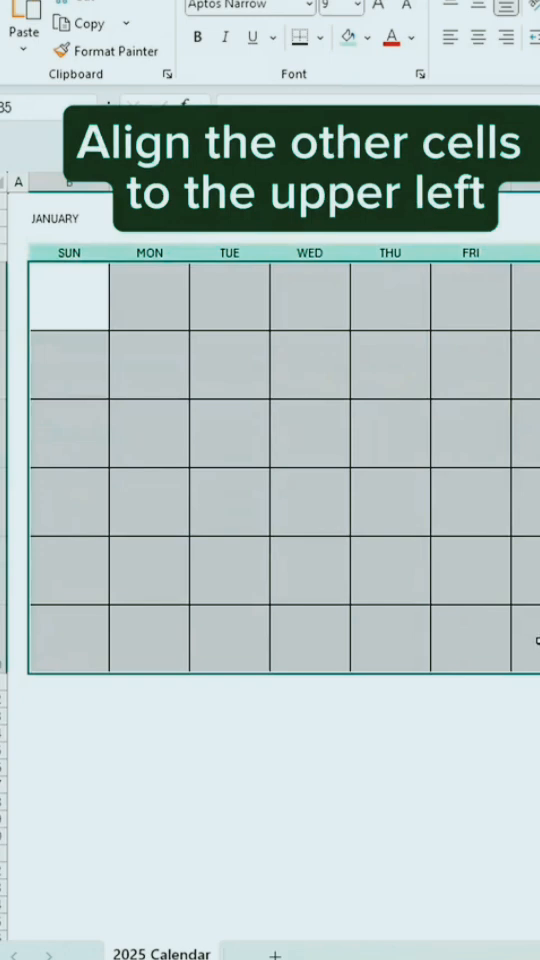
pyautogui.write('=SEQUEN')
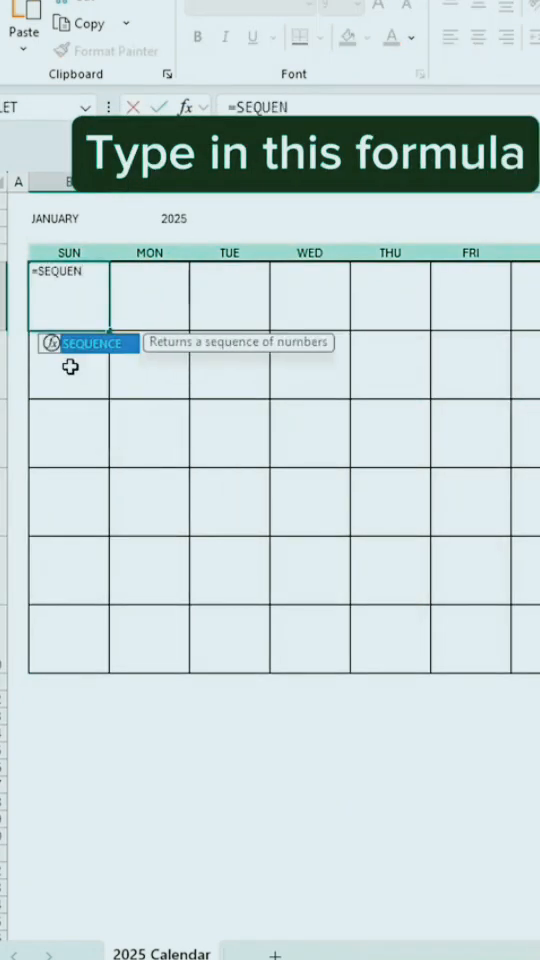
# Enter =SEQUENCE(6,7,DATEVALUE(B2&C2),1)-WEEKDAY(DATEVALUE(B2&C2))+1 in B5.
pyautogui.write('=SEQUENCE(6,7,DATEVALUE(B2&C2),1)-WEEKDAY(DATEVALUE(B2&C2')
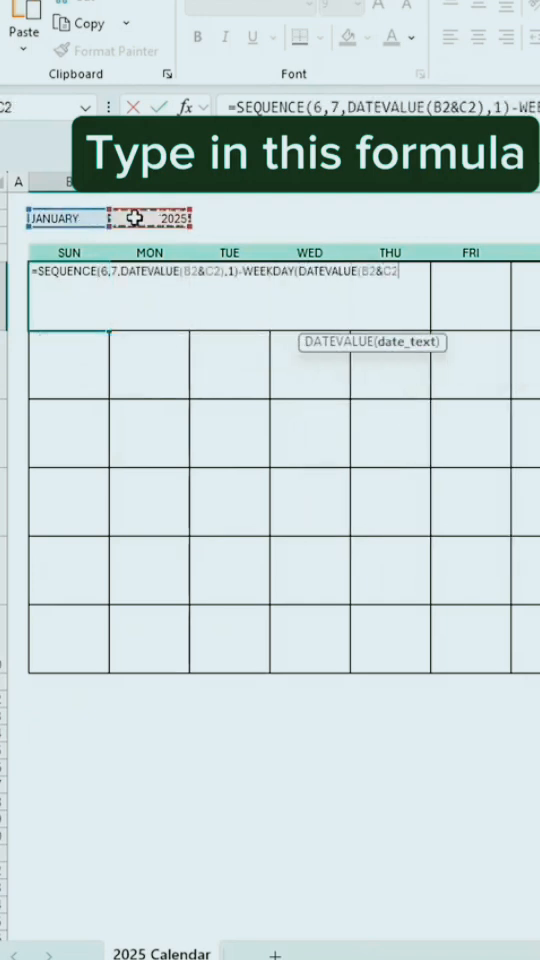
pyautogui.press('Return')
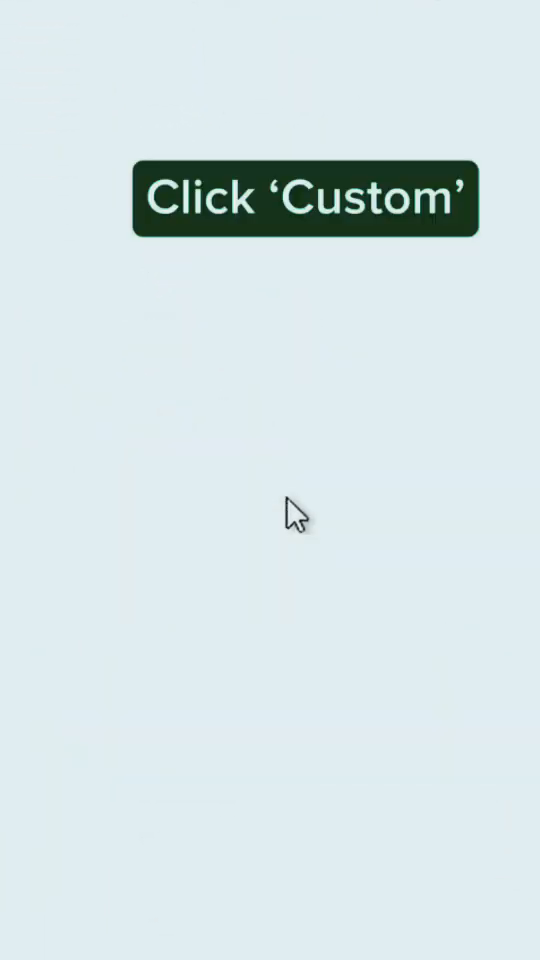
# Apply the custom number format 'd' to the spilled calendar dates.
pyautogui.click(30, 490)
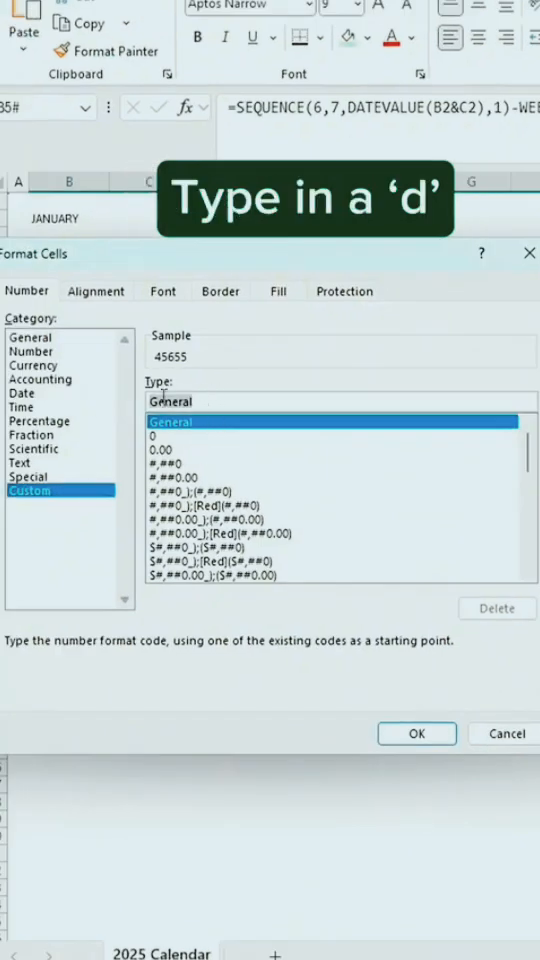
pyautogui.write('d')
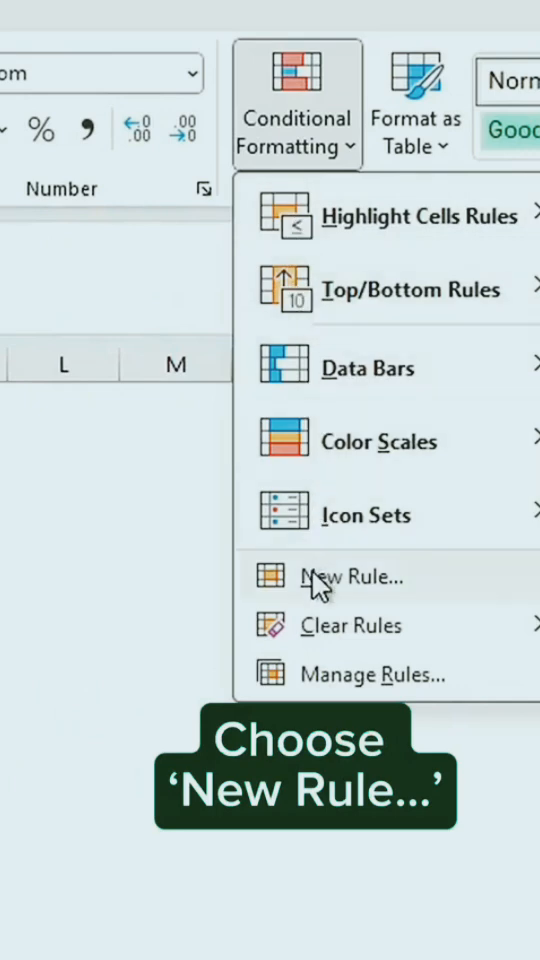
# Add conditional rule =MONTH(B5)<>MONTH($B$2&$C$2) with custom format ;;; to hide dates.
pyautogui.click(353, 576)
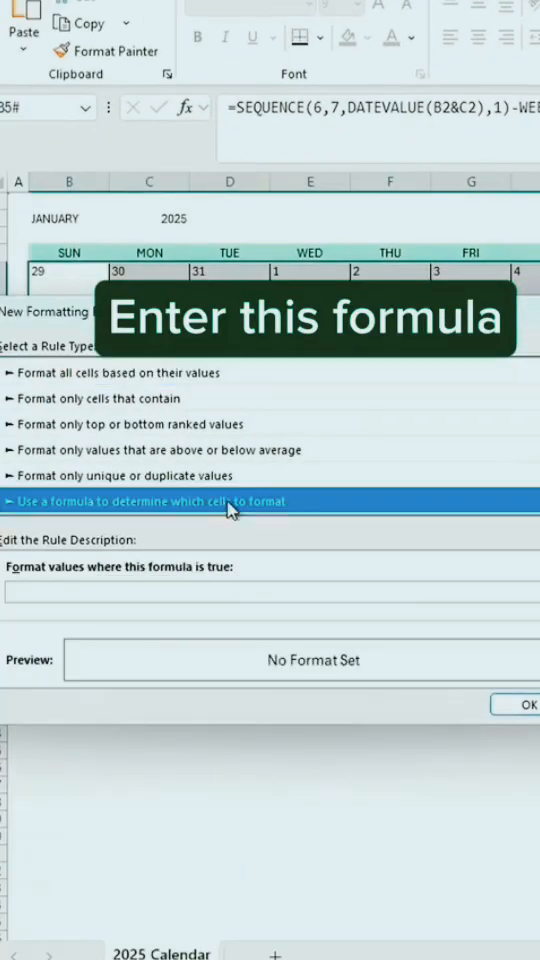
pyautogui.write('=MONTH(B5)<>MONTH($B$2')
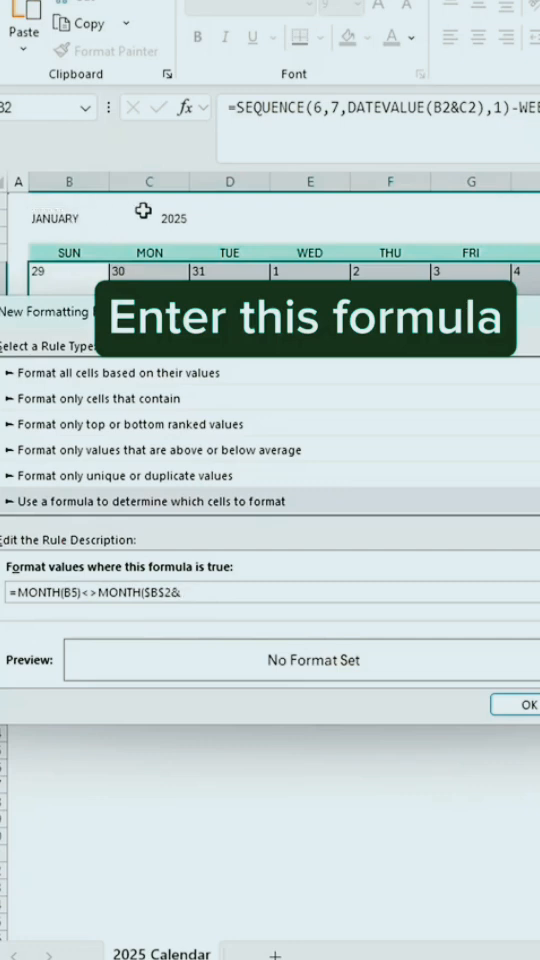
pyautogui.write('&C$2)')
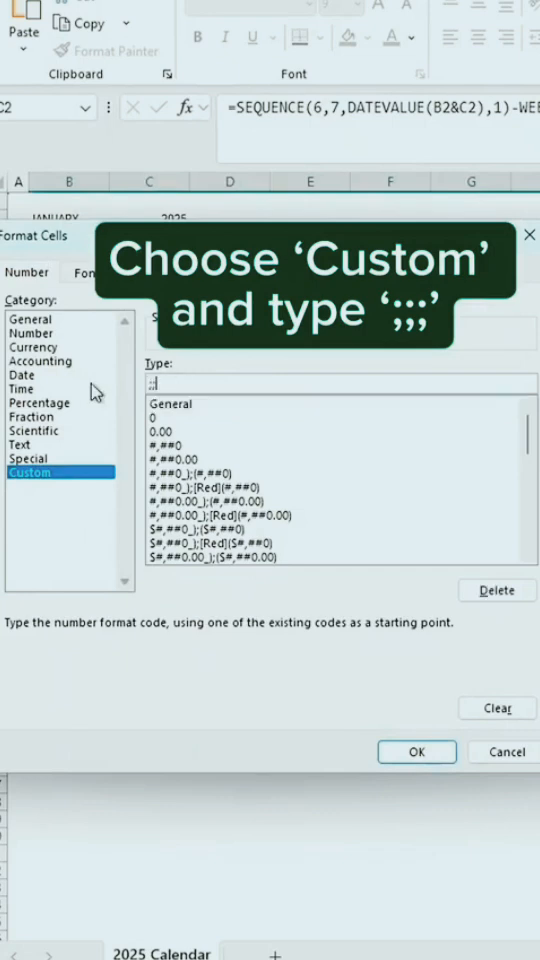
pyautogui.click(416, 751)
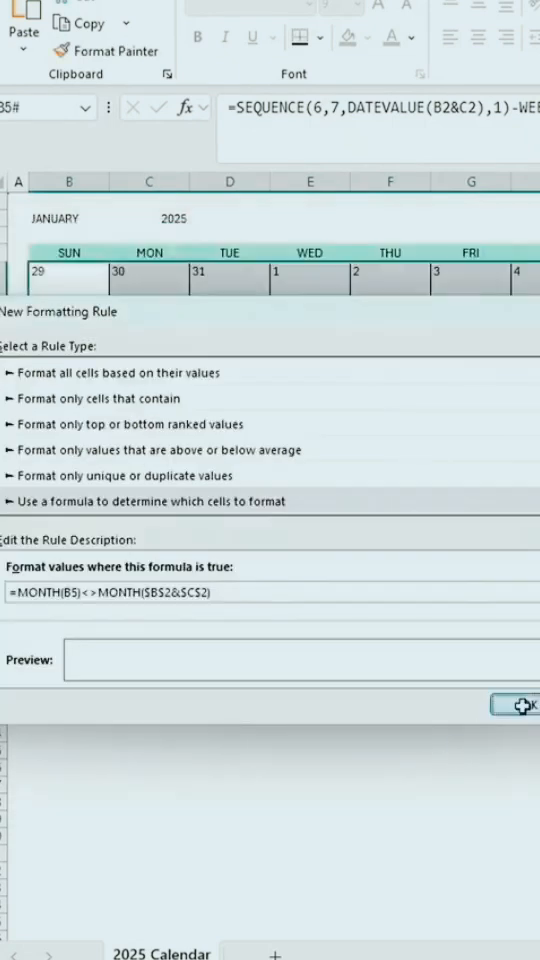